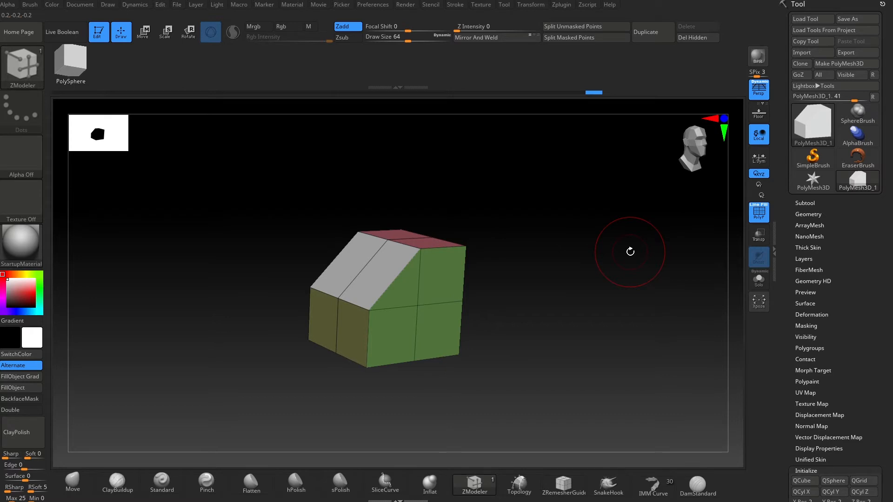
mouse_move(620, 270)
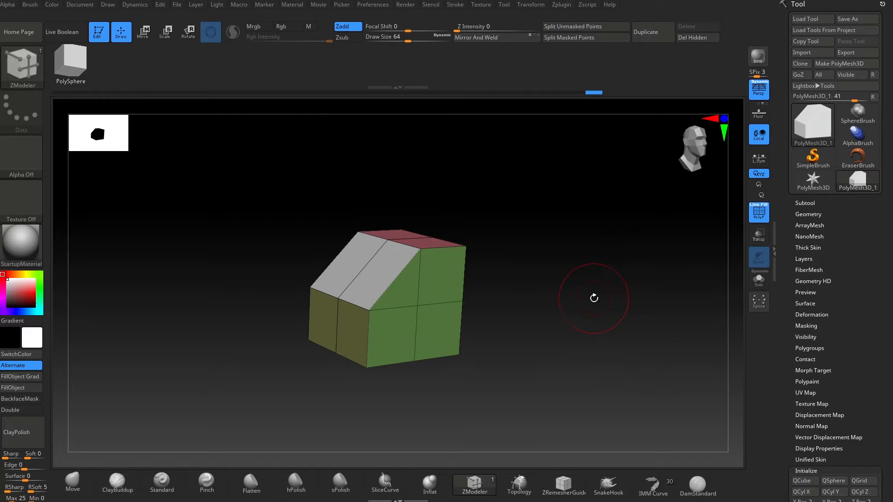
mouse_move(378, 264)
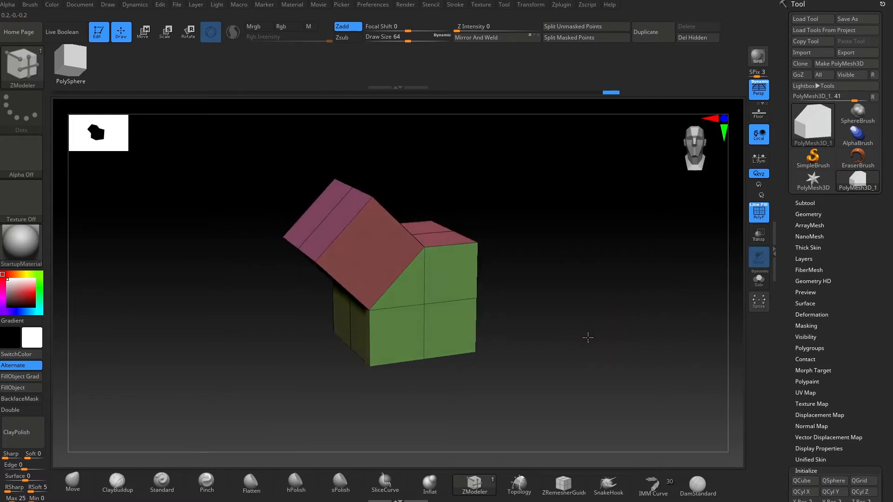
mouse_move(385, 259)
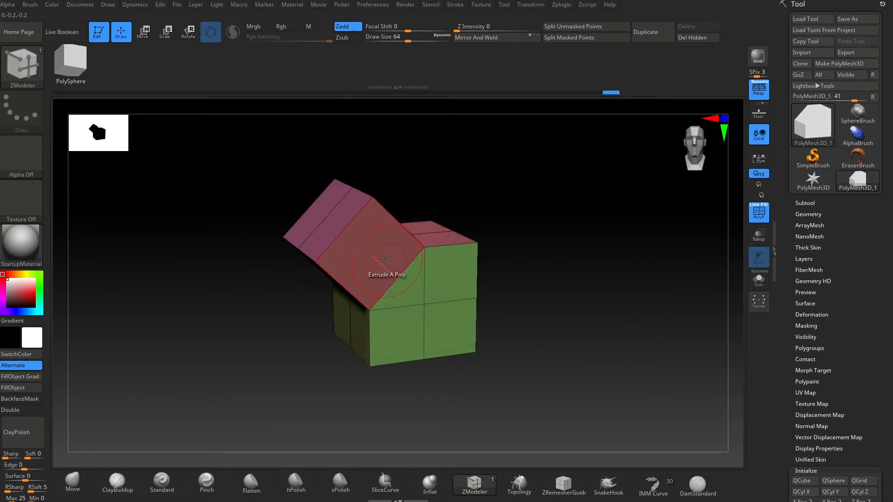
mouse_move(376, 216)
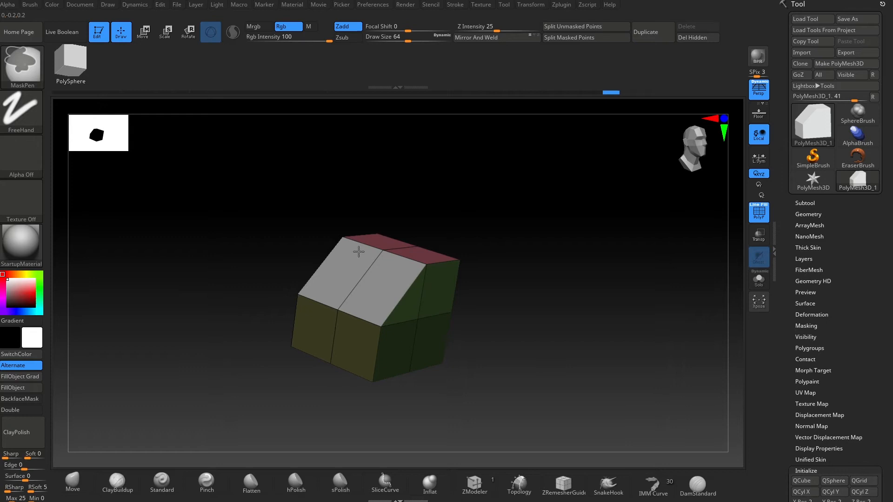
mouse_move(355, 281)
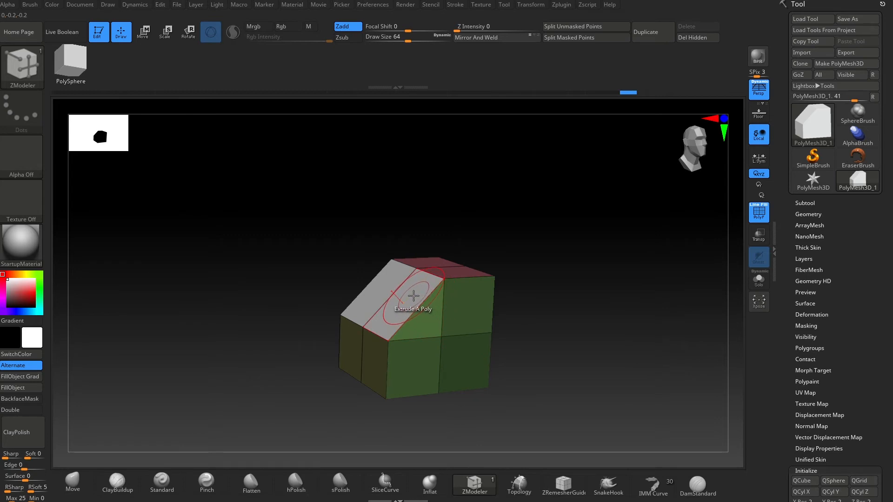
- Switch to Move mode to bring up the Transpose gizmo above the house mesh
left_click(142, 32)
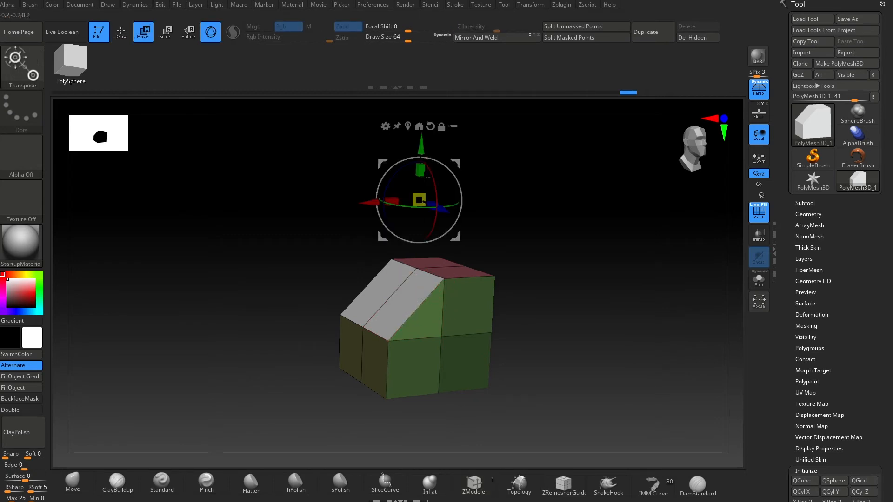